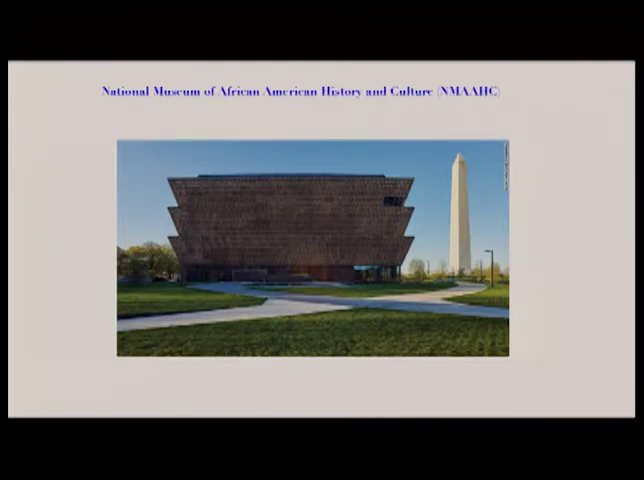
key(right)
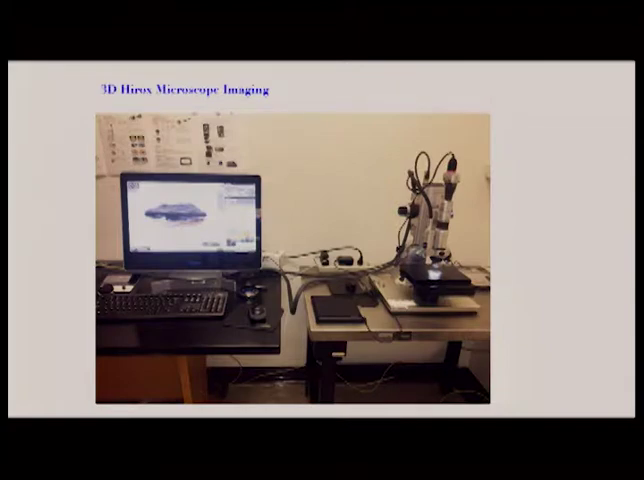
key(Right)
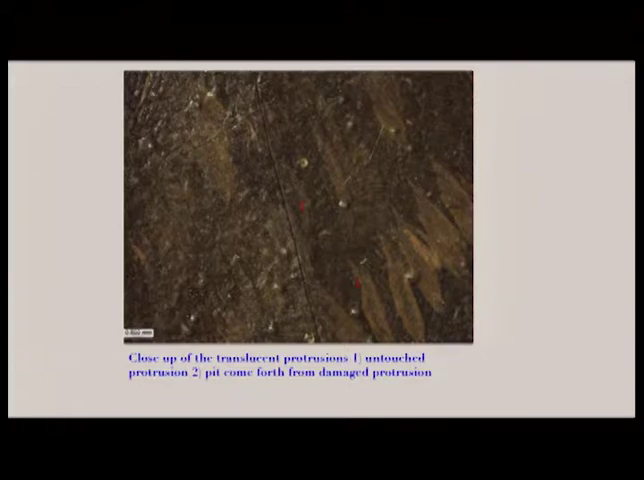
key(right)
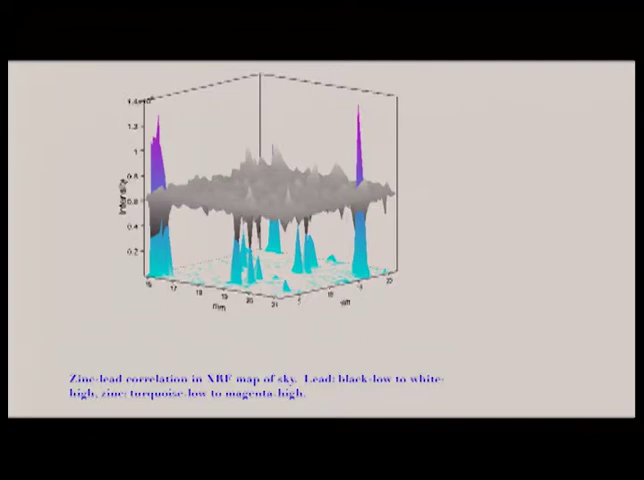
key(Right)
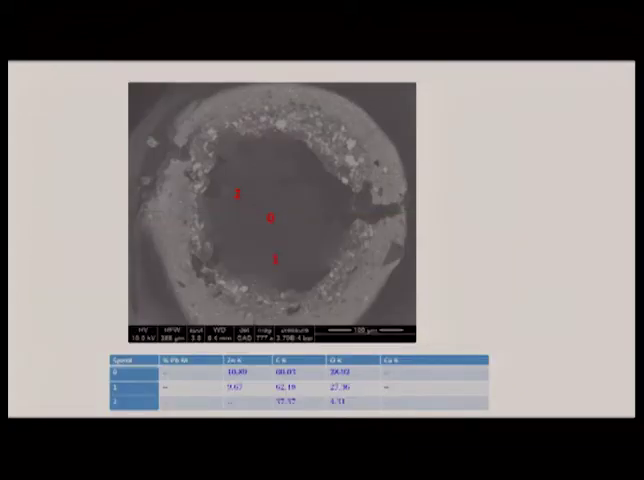